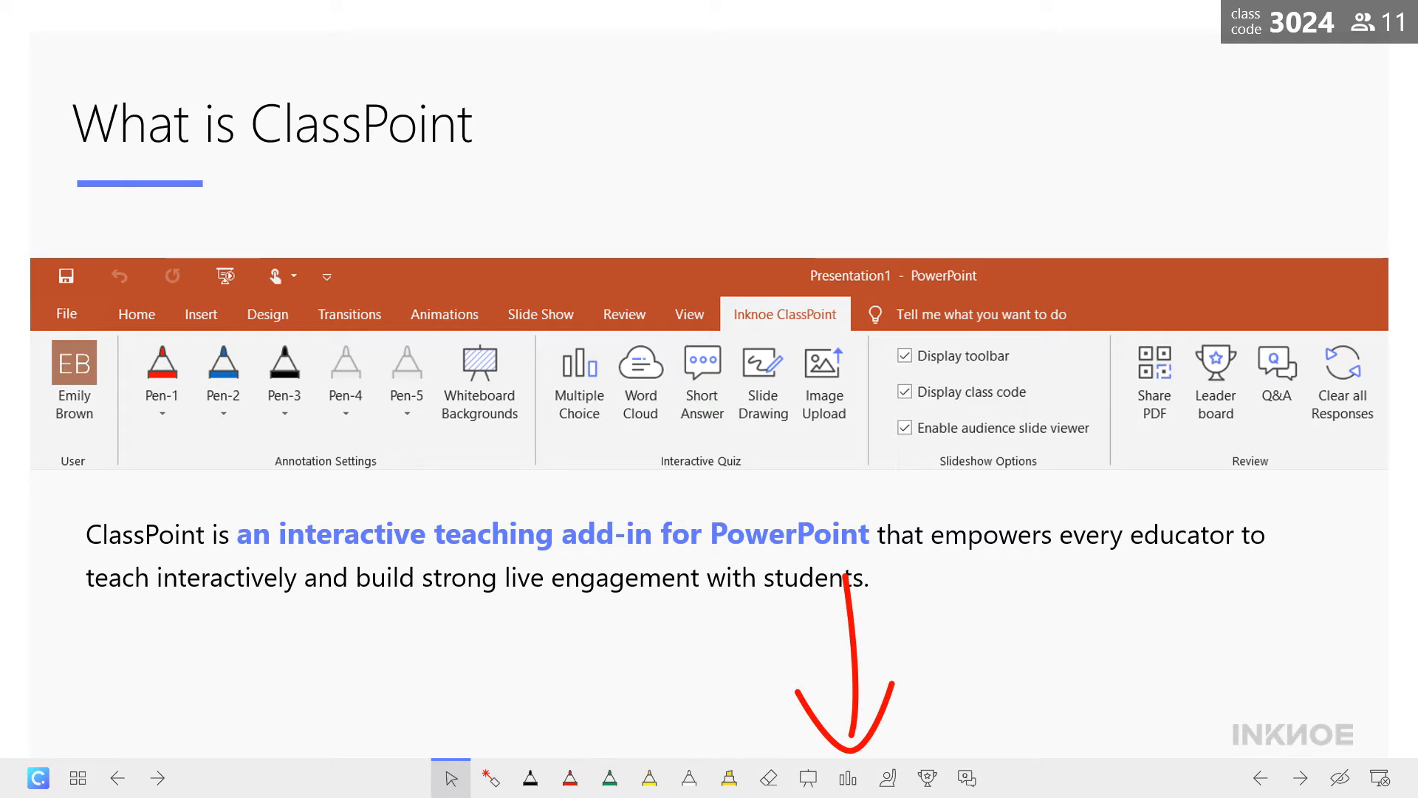
{"action": "mouse_move", "coordinate": [859, 722]}
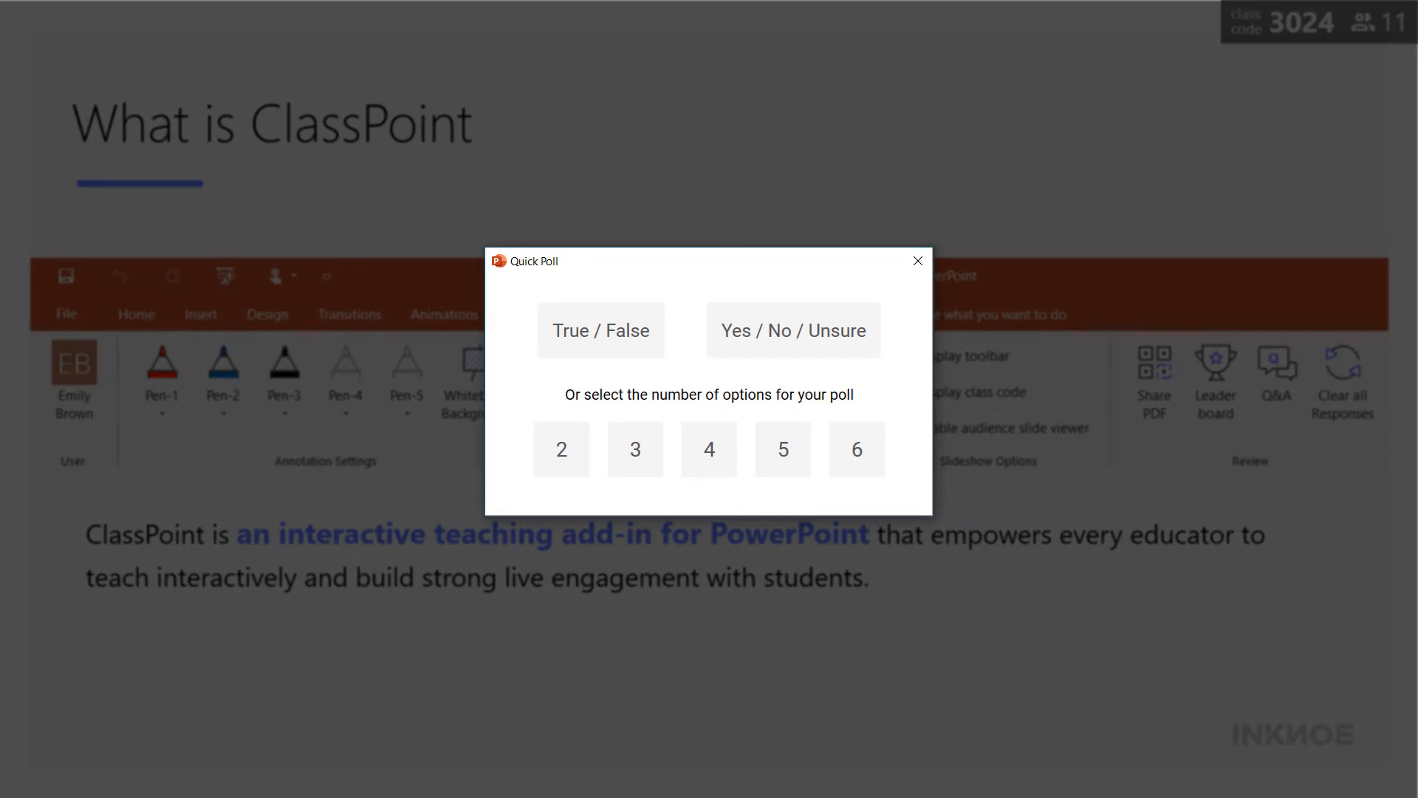
{"action": "mouse_move", "coordinate": [677, 376]}
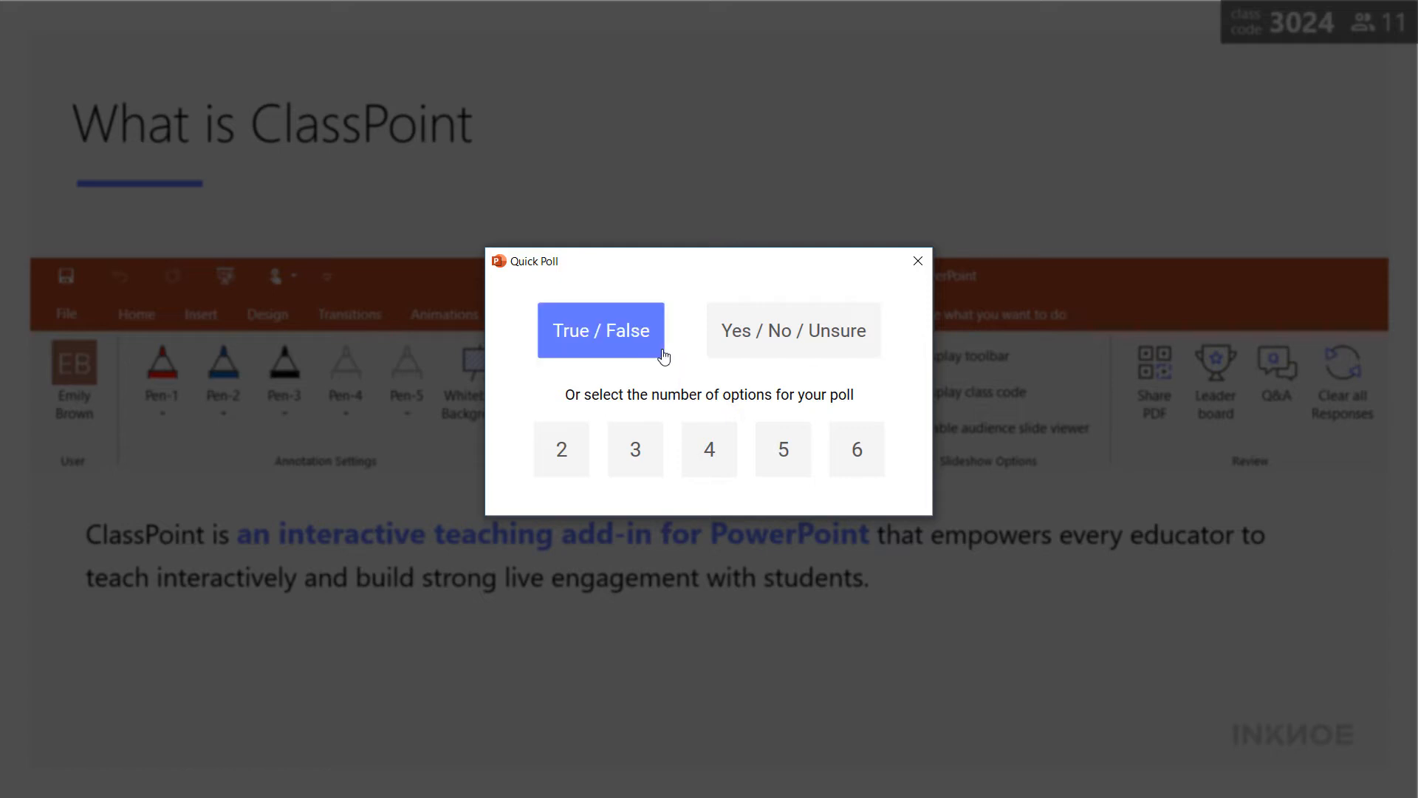
{"action": "left_click", "coordinate": [792, 329]}
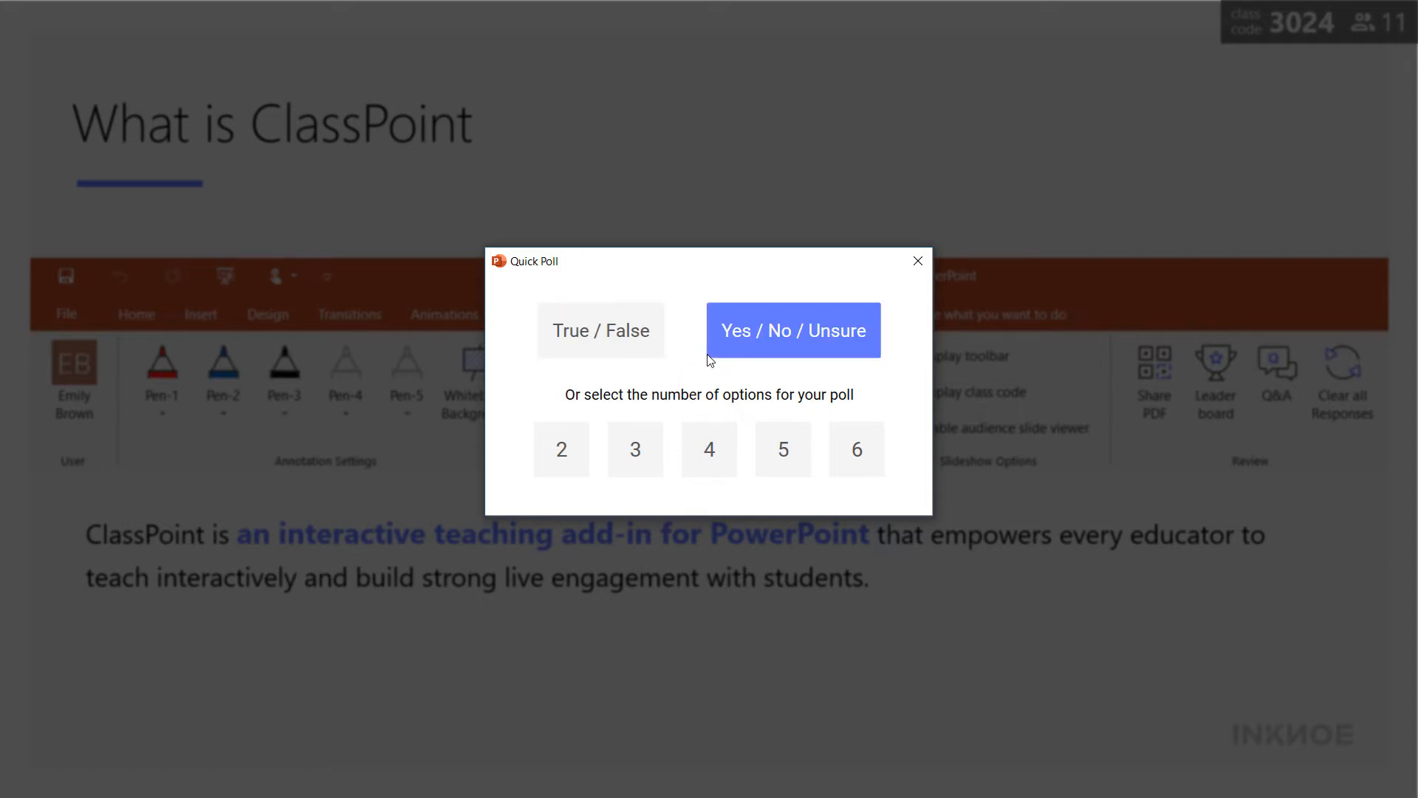
{"action": "left_click", "coordinate": [917, 260]}
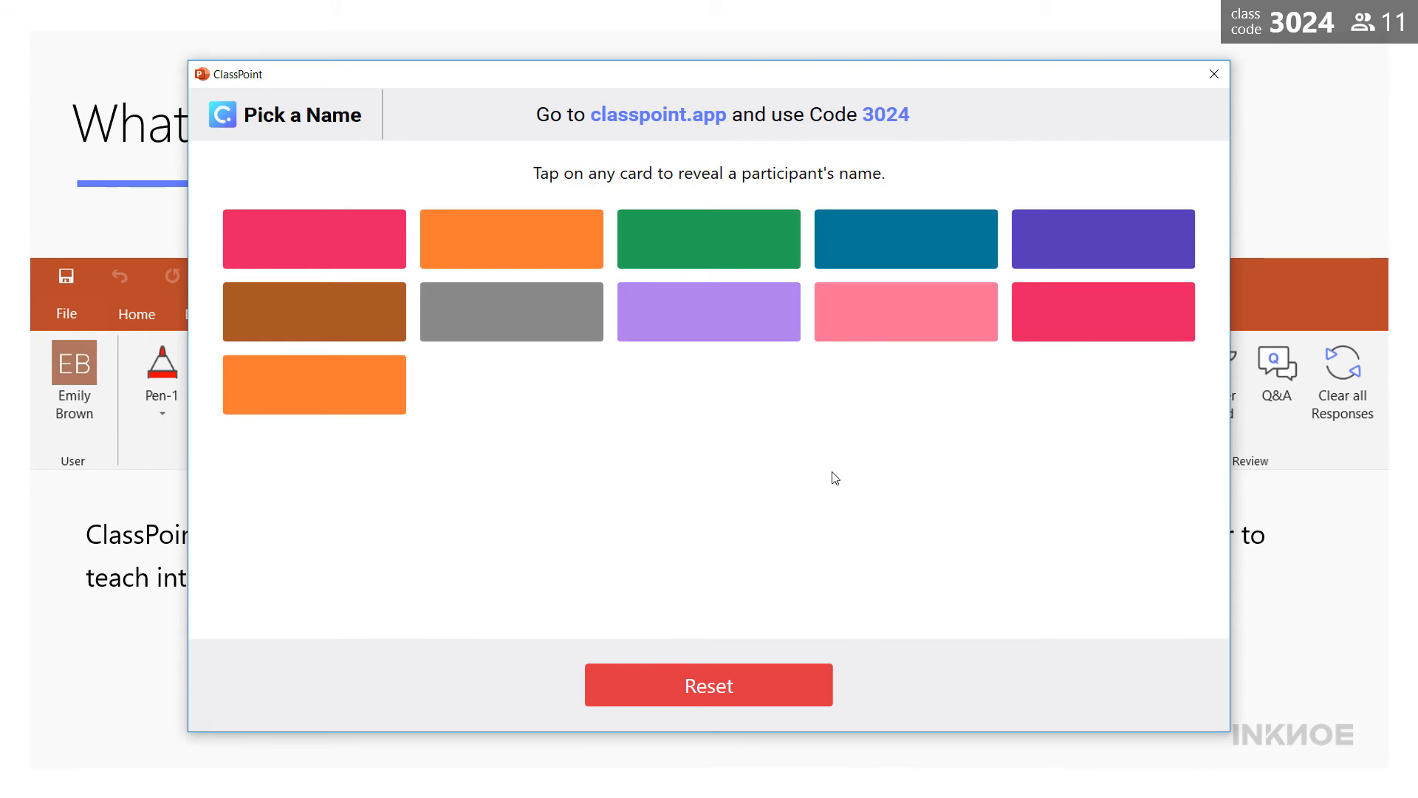
{"action": "mouse_move", "coordinate": [835, 460]}
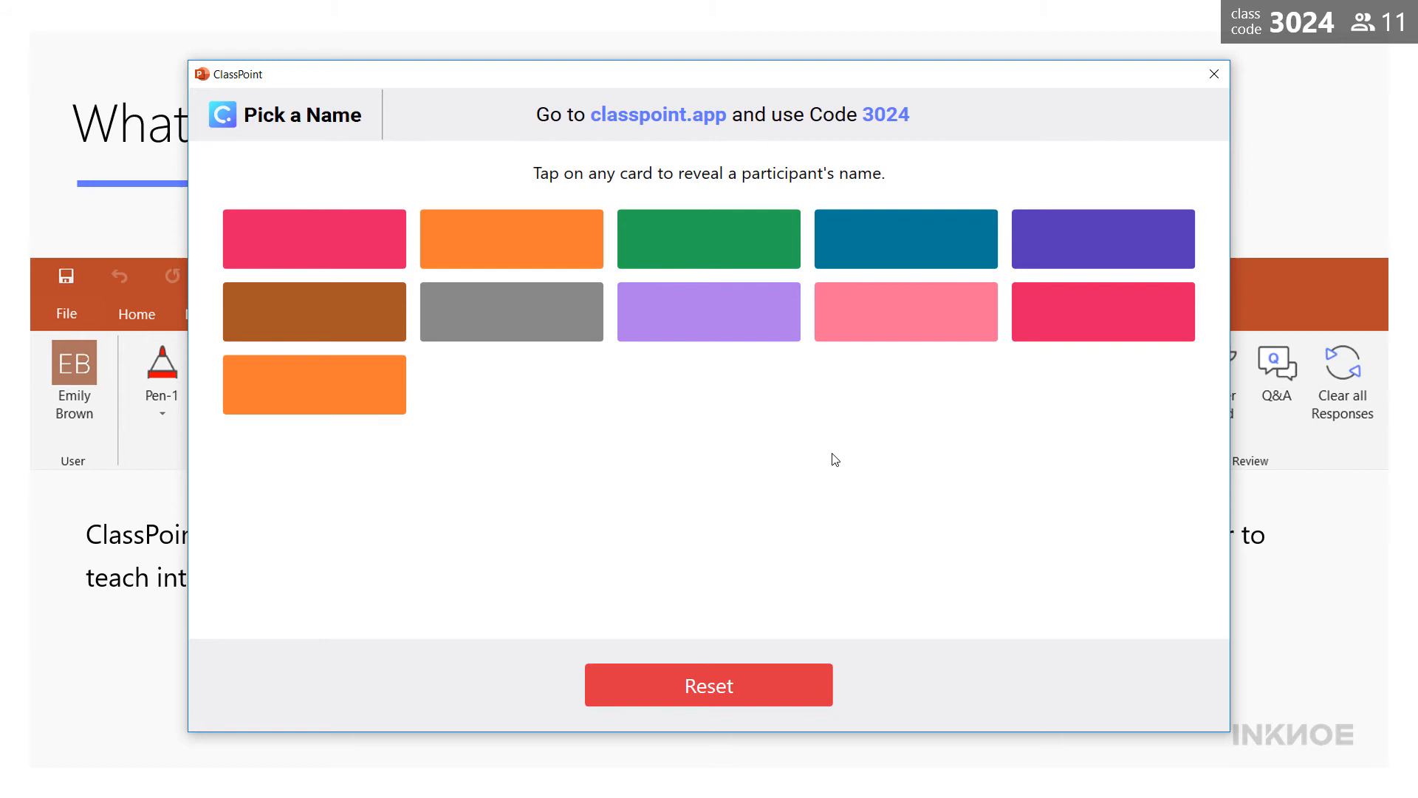
{"action": "mouse_move", "coordinate": [586, 259]}
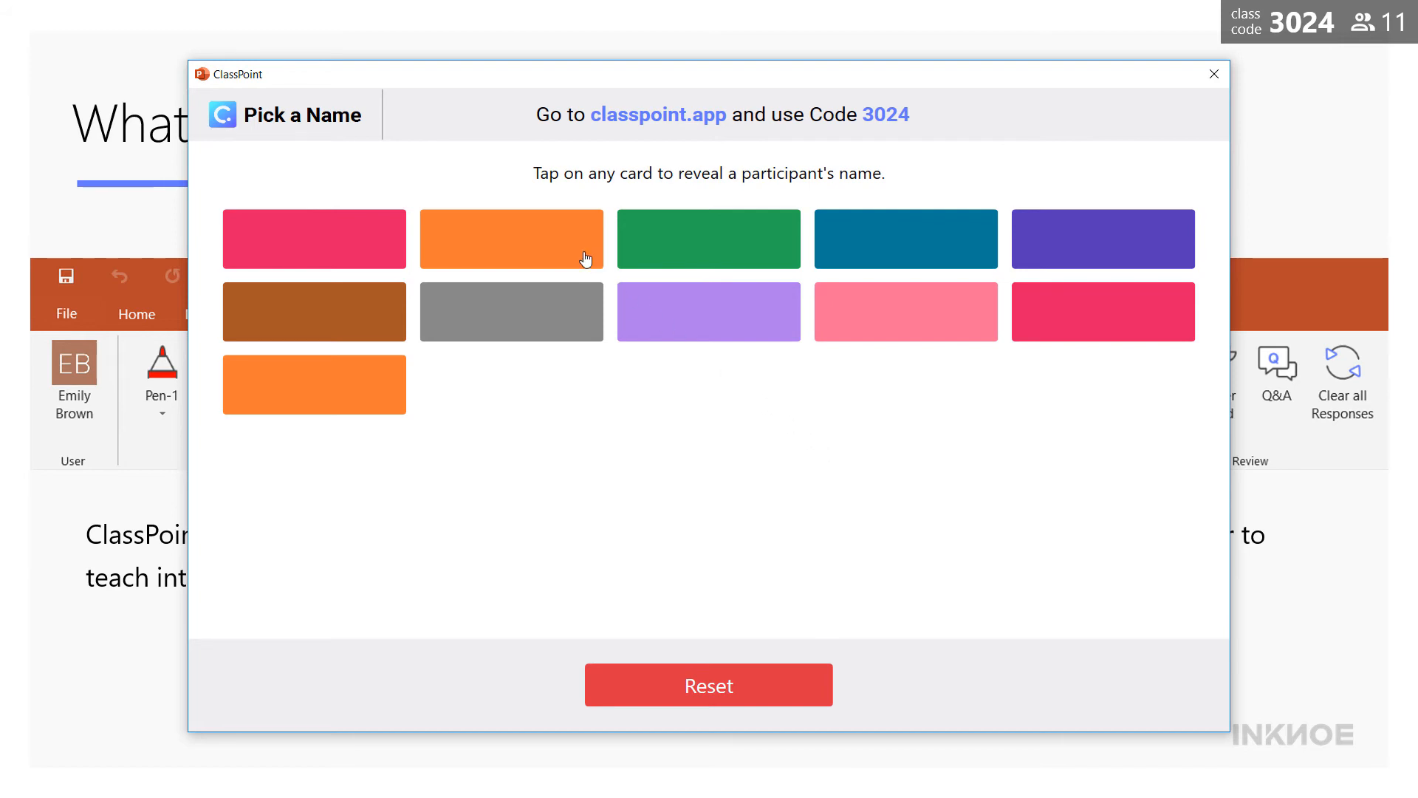
Reveal three participants from two orange cards and a pink card, then reset the hidden cards
{"action": "left_click", "coordinate": [511, 238]}
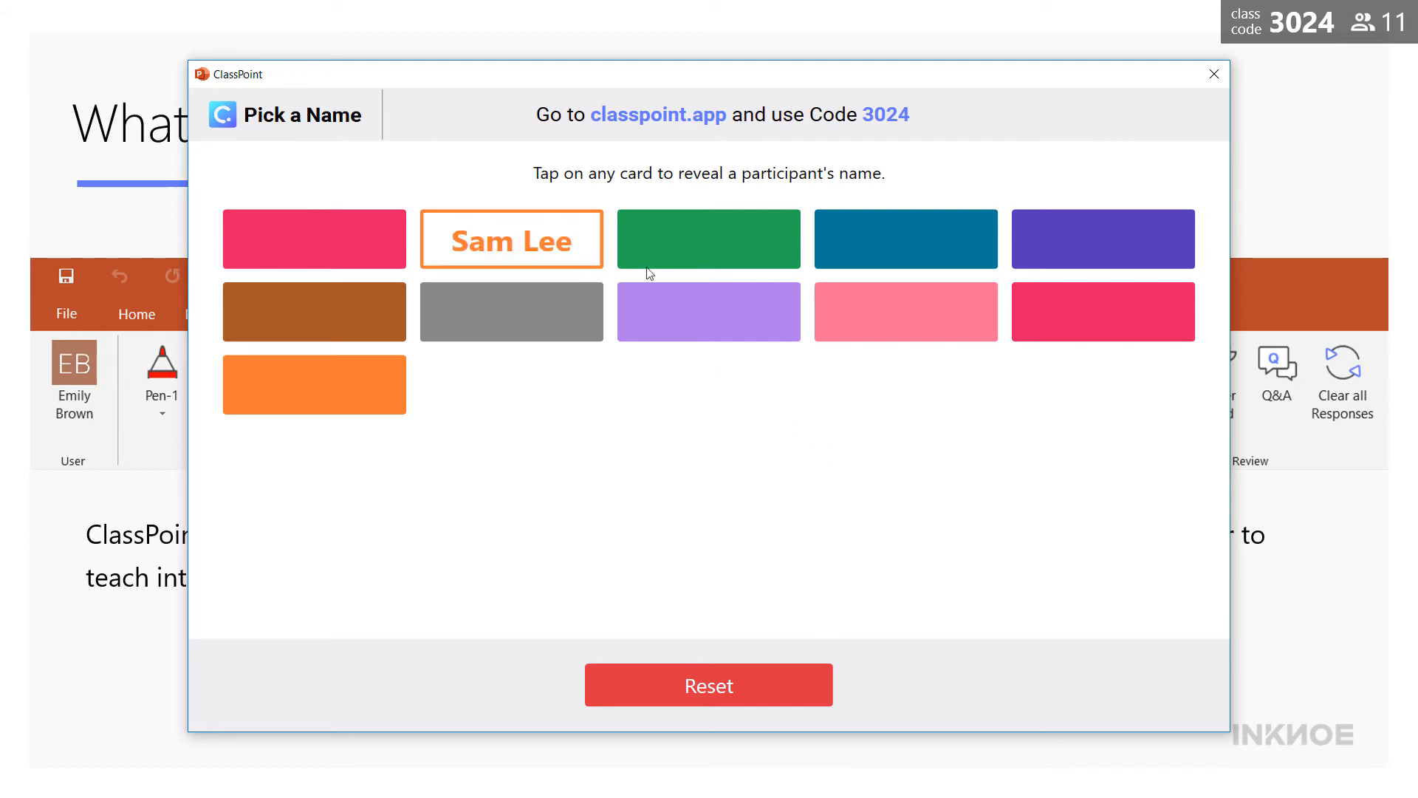
{"action": "left_click", "coordinate": [906, 311]}
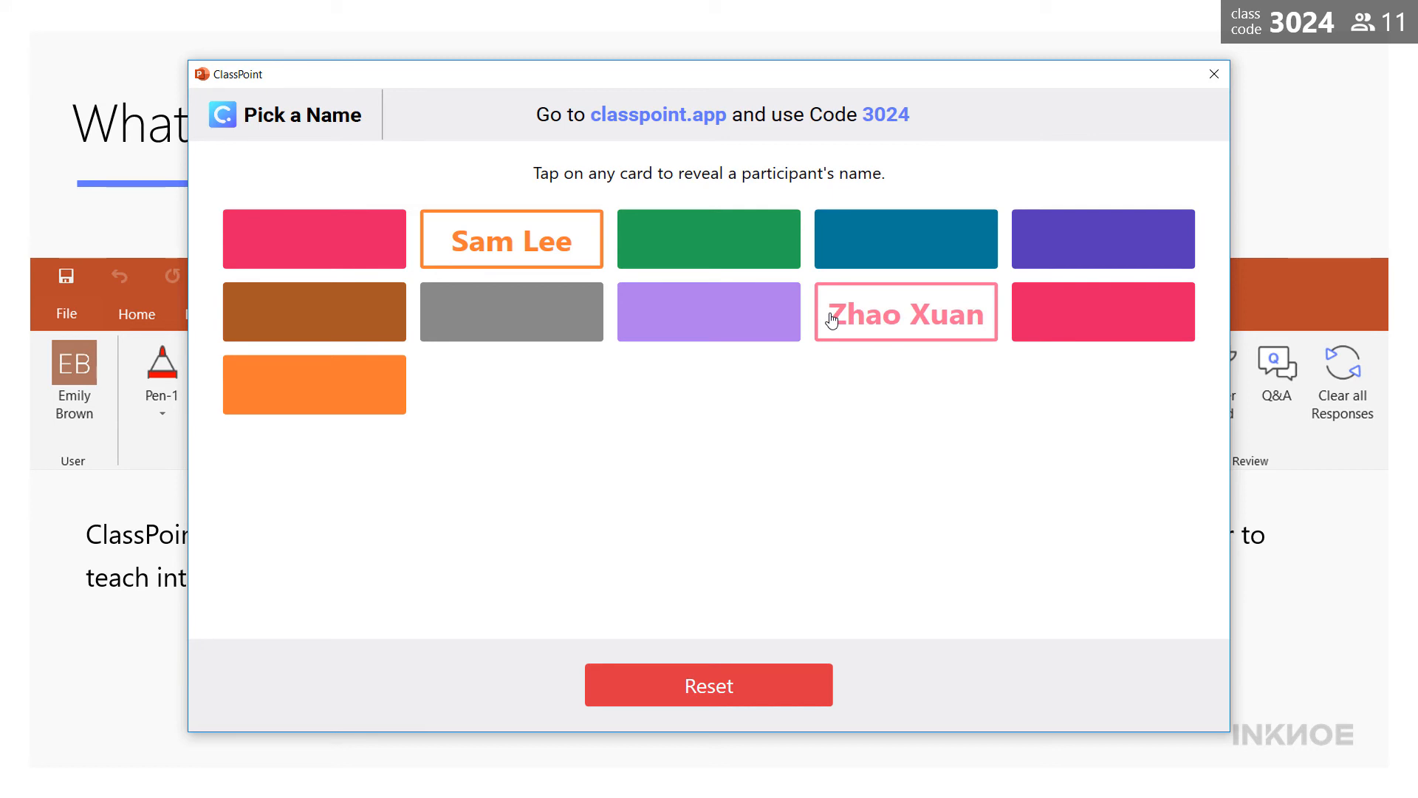
{"action": "left_click", "coordinate": [314, 383]}
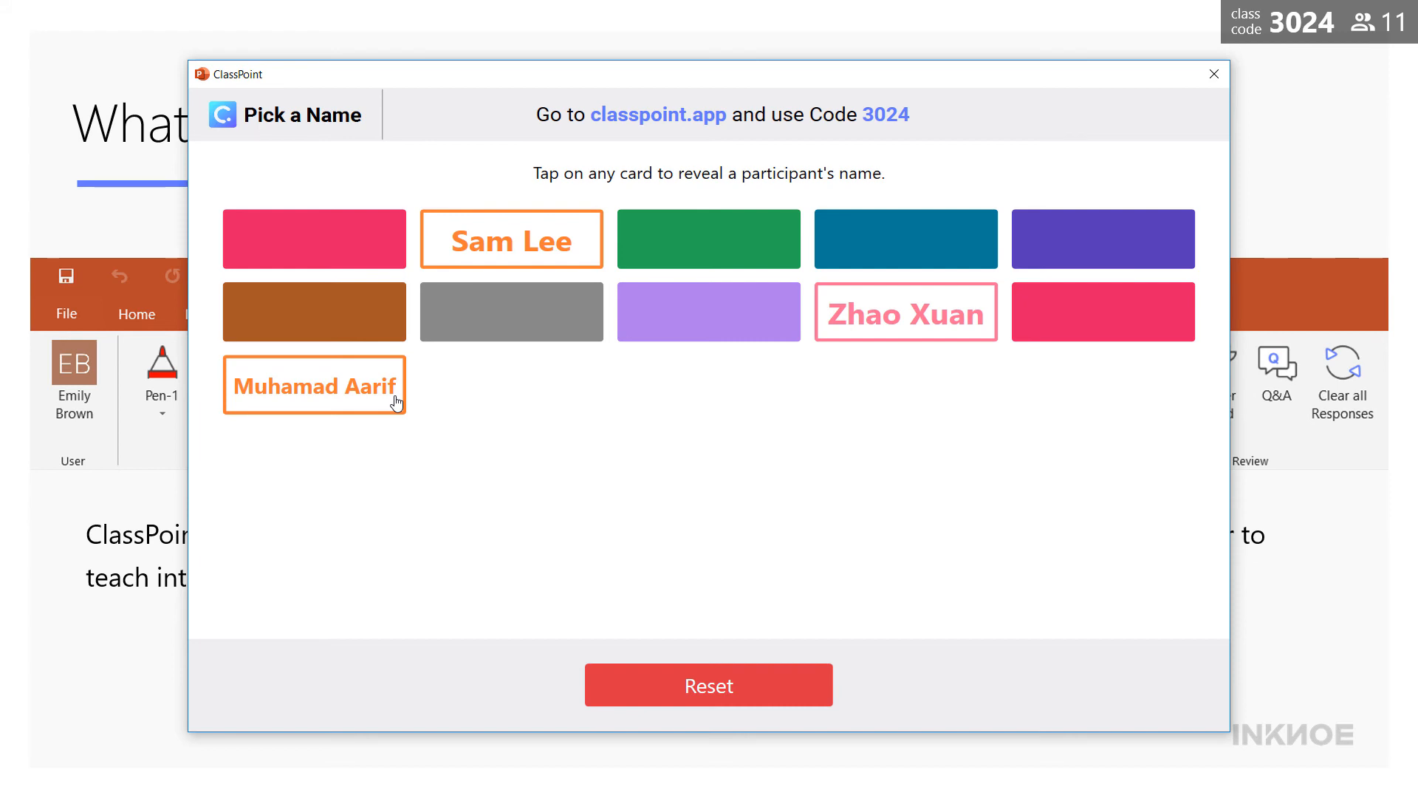
{"action": "mouse_move", "coordinate": [810, 701]}
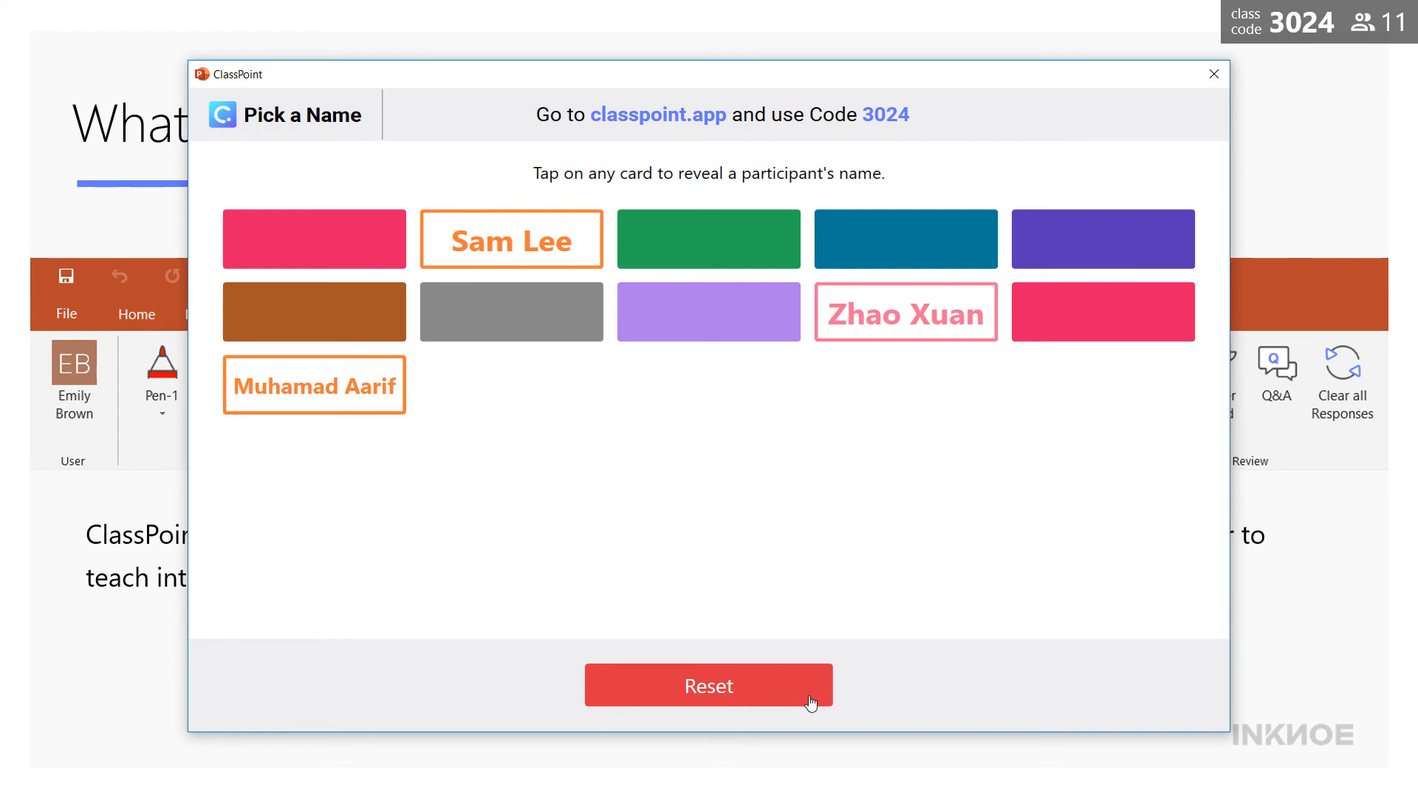
{"action": "left_click", "coordinate": [708, 684]}
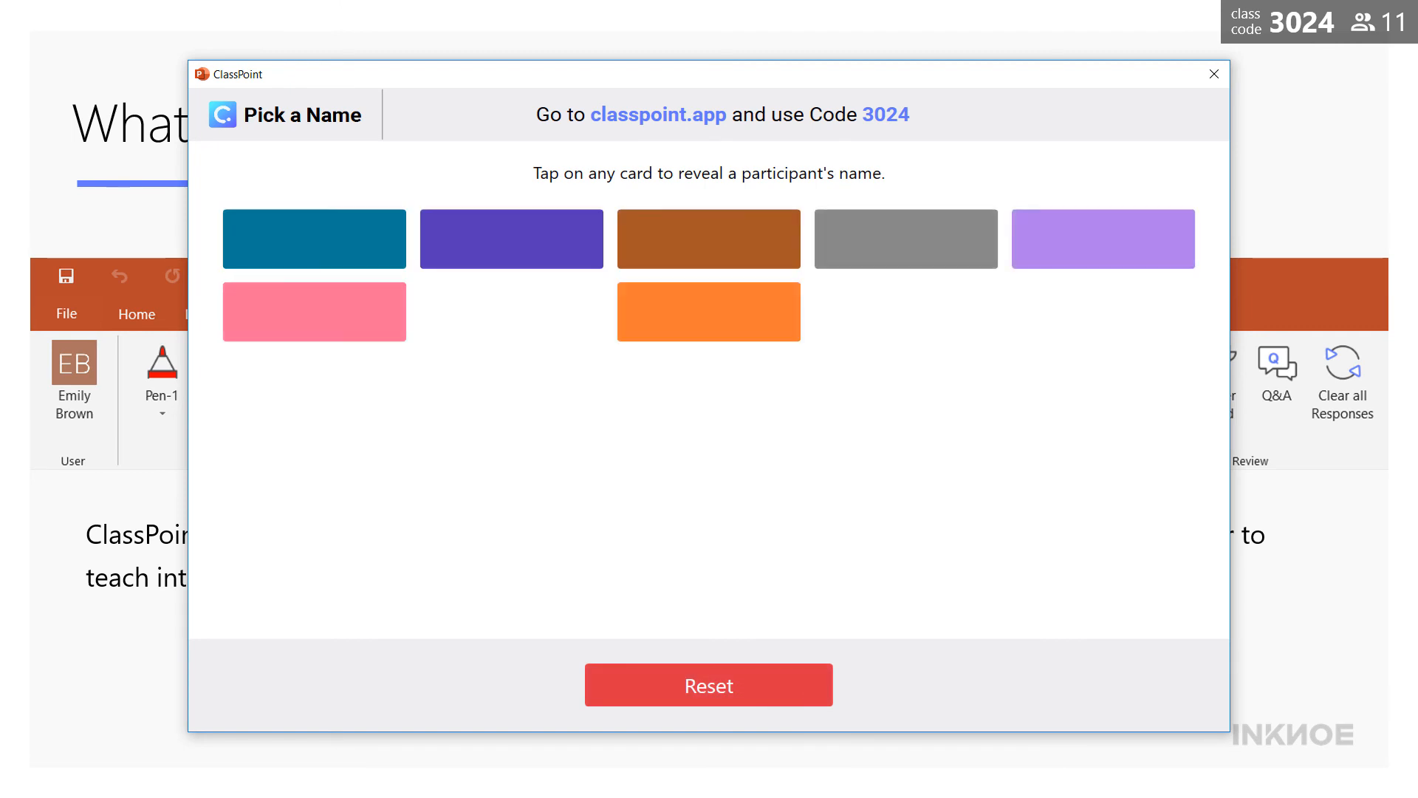